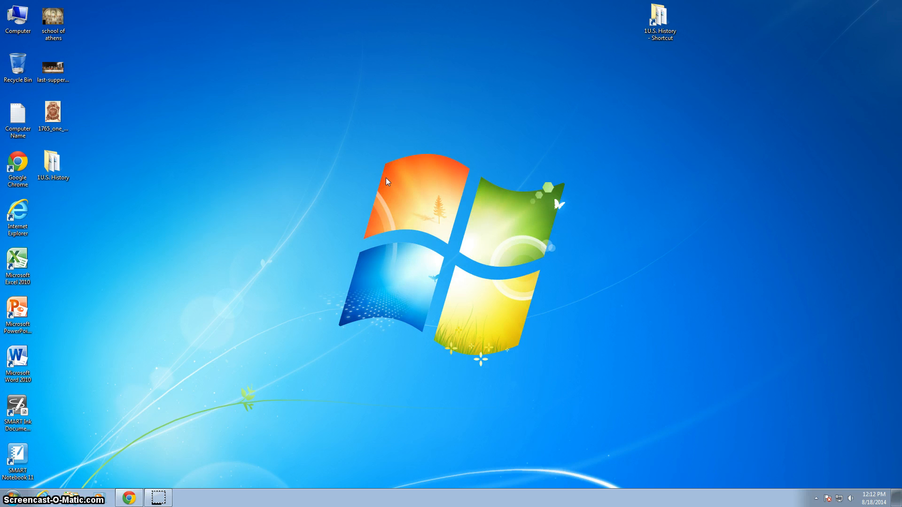
mouse_move(336, 218)
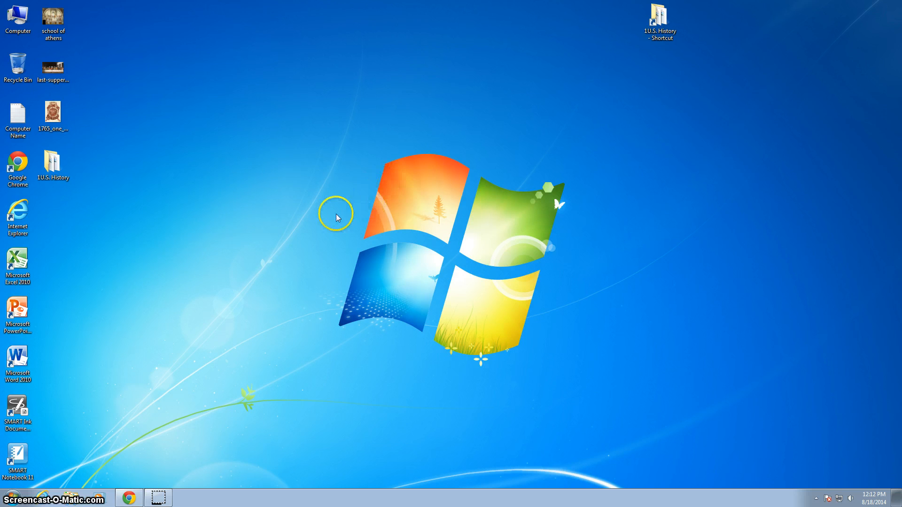
mouse_move(324, 217)
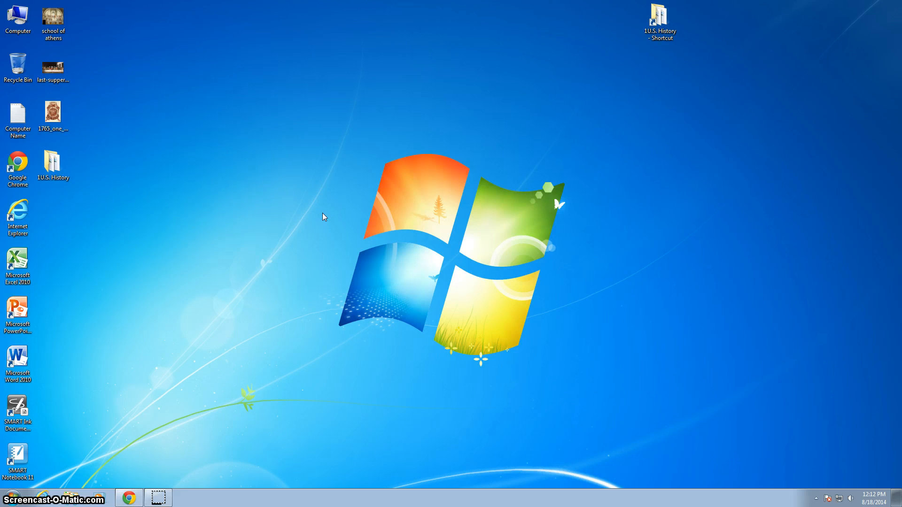
mouse_move(448, 119)
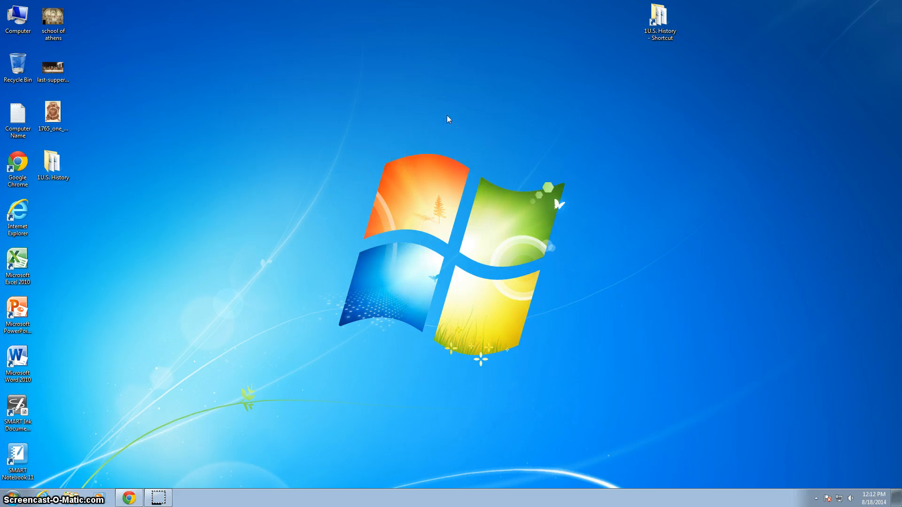
Step: Open Screen resolution from the desktop context menu, showing both monitors duplicated at 1920 × 1080
right_click(448, 119)
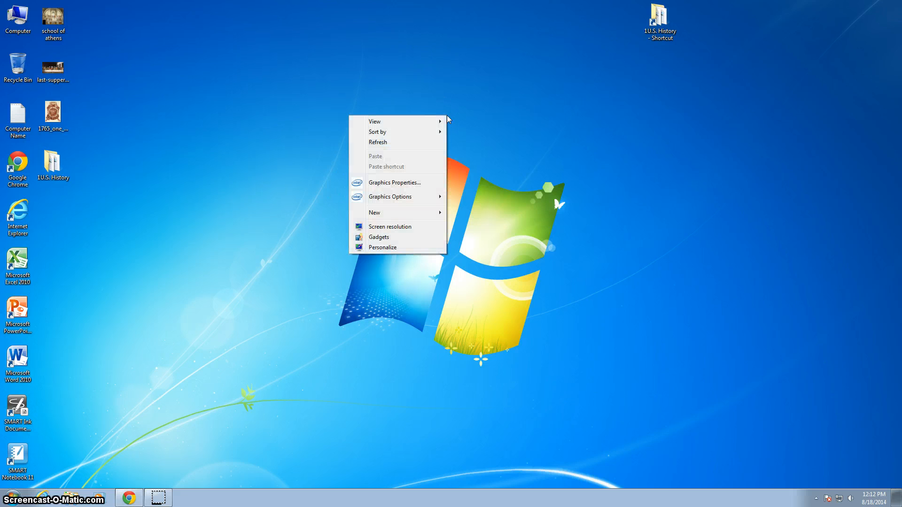
mouse_move(390, 226)
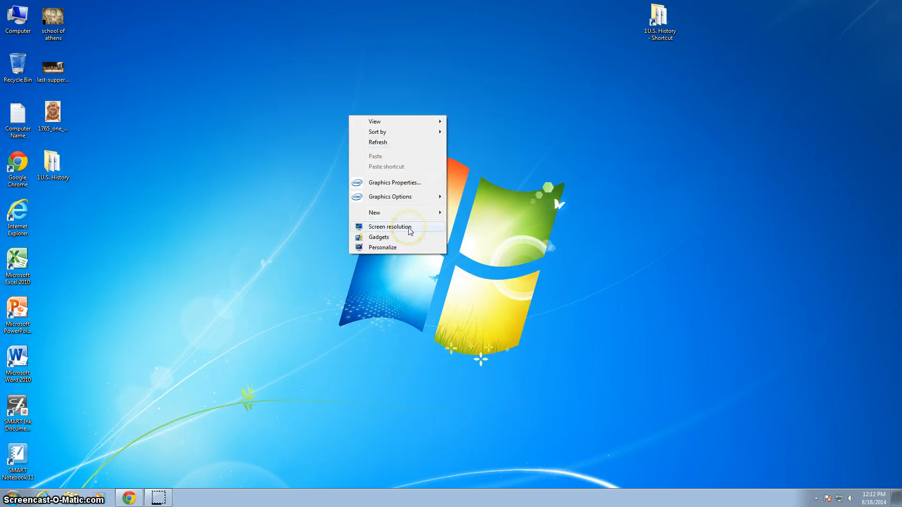
click(390, 226)
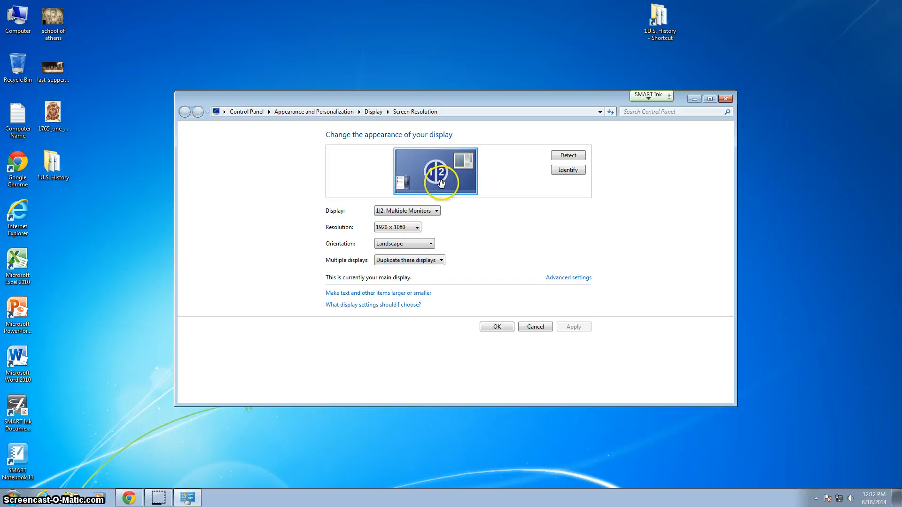
mouse_move(324, 265)
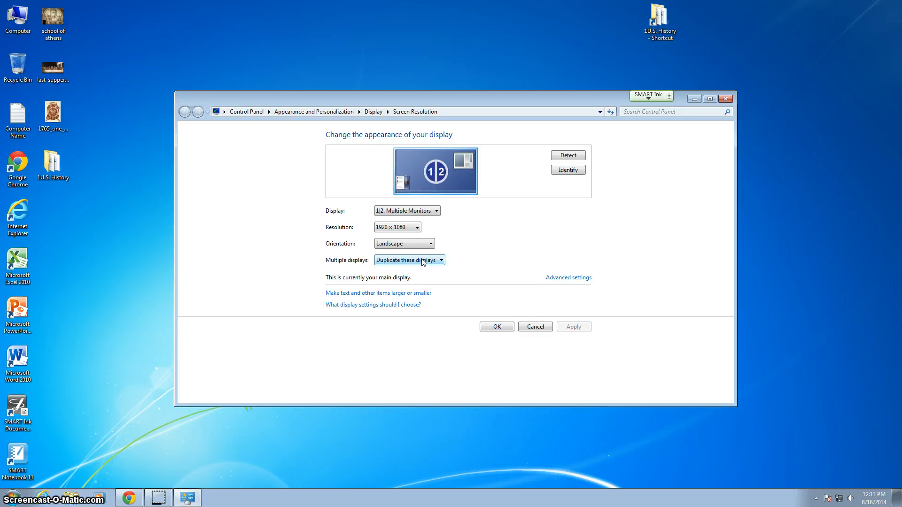
Step: Switch Multiple displays from duplicate to 'Extend these displays'
click(409, 260)
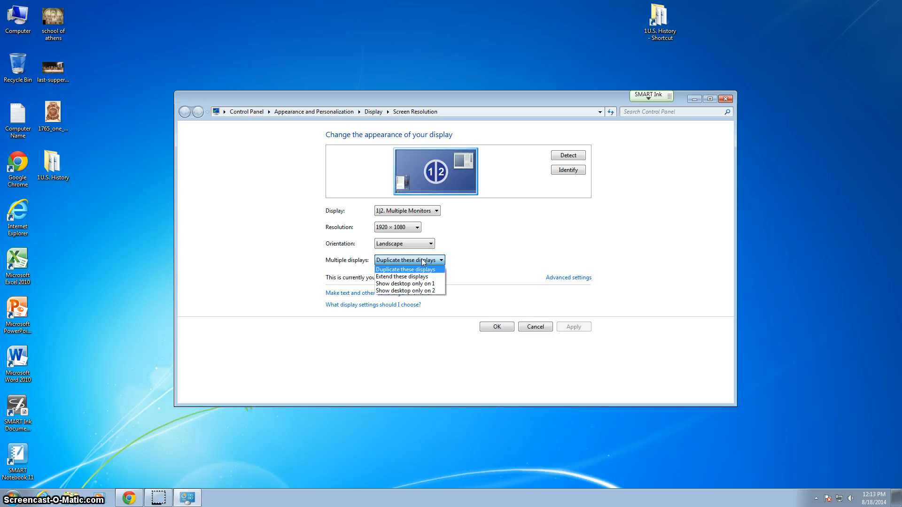
mouse_move(436, 263)
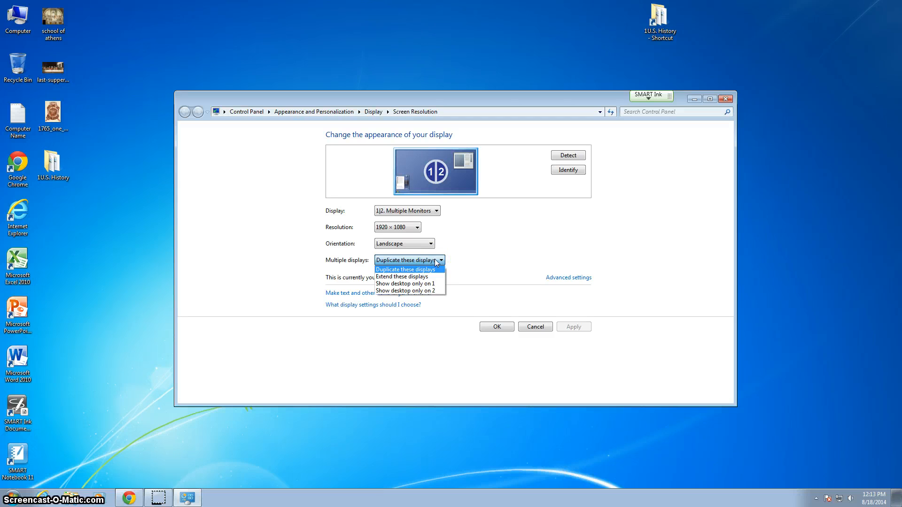
mouse_move(403, 276)
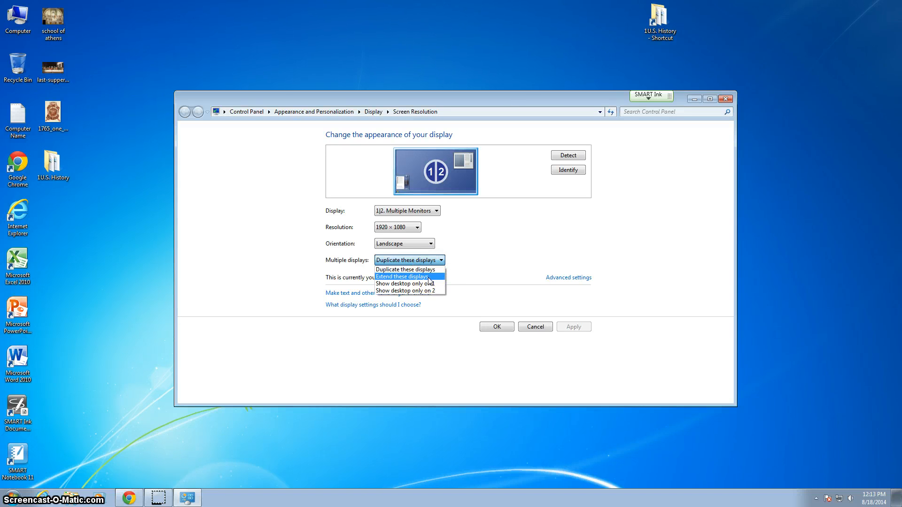
click(401, 277)
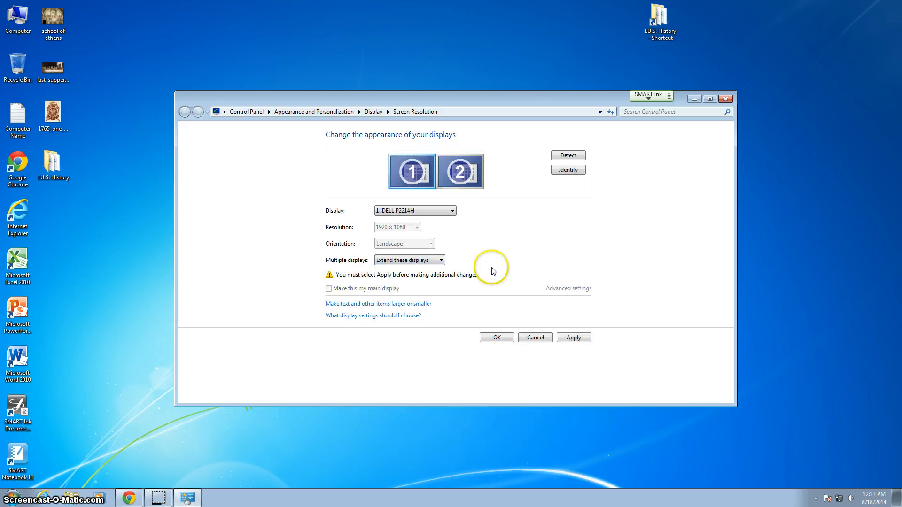
mouse_move(511, 235)
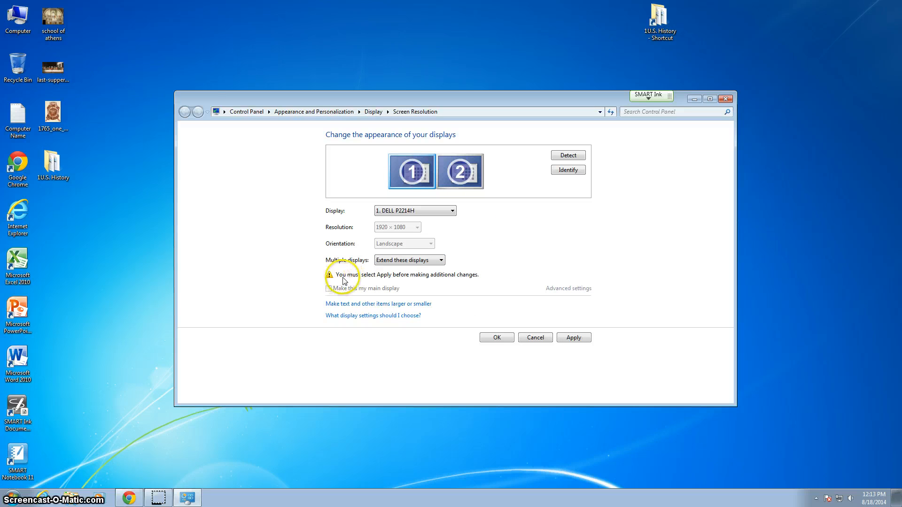
mouse_move(464, 230)
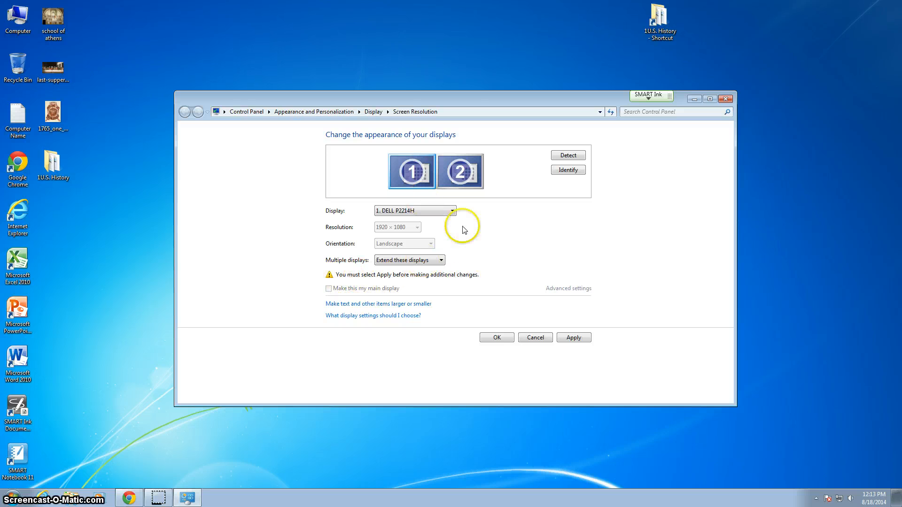
mouse_move(485, 223)
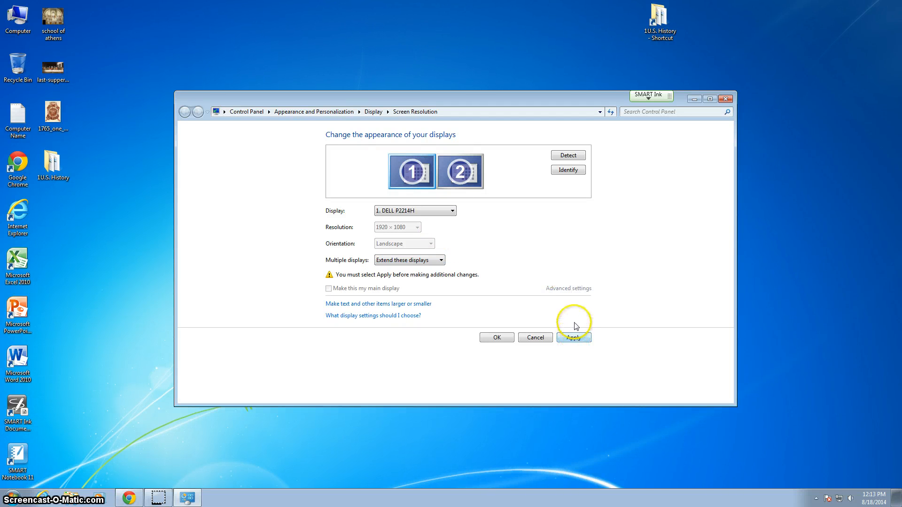
Step: Apply the extended display setup and confirm with Keep changes
click(574, 337)
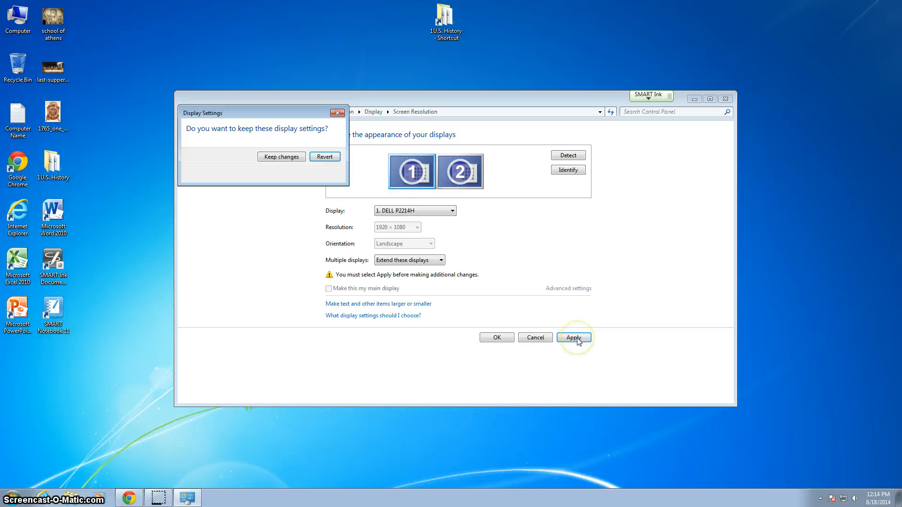
click(573, 338)
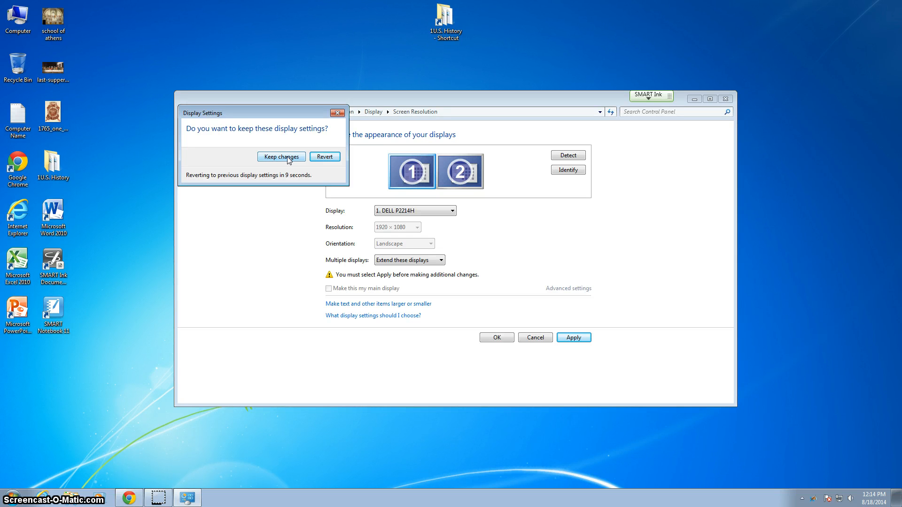
click(280, 156)
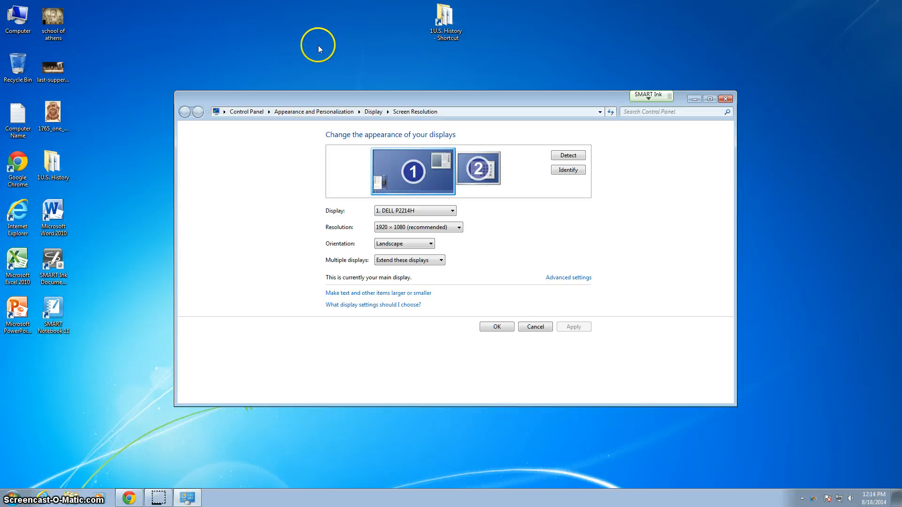
mouse_move(67, 498)
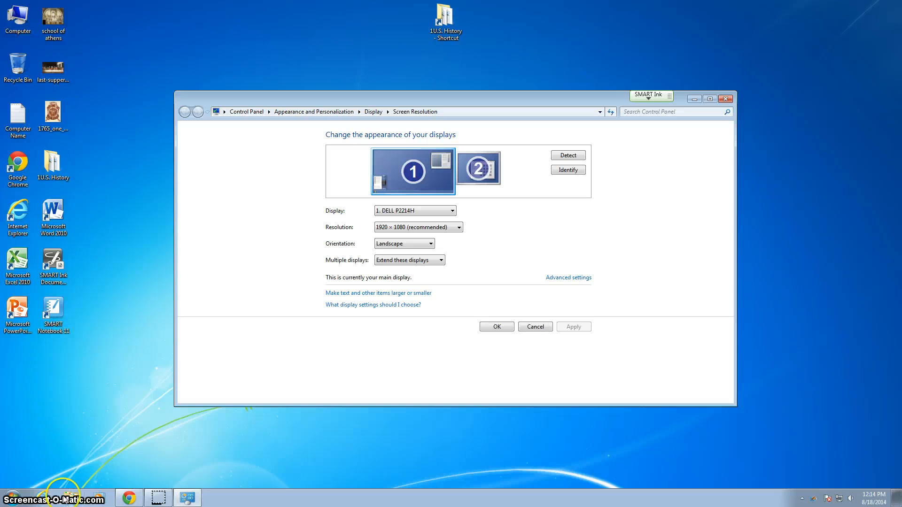
mouse_move(465, 448)
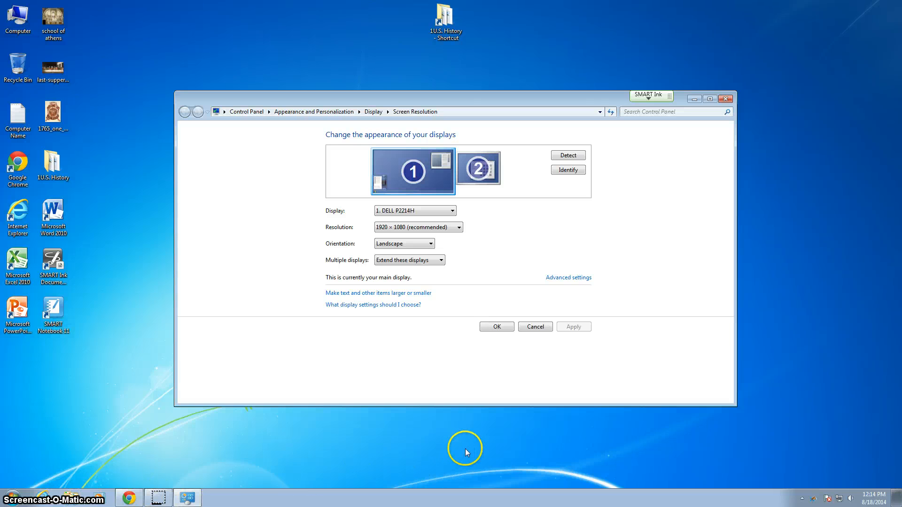
mouse_move(792, 228)
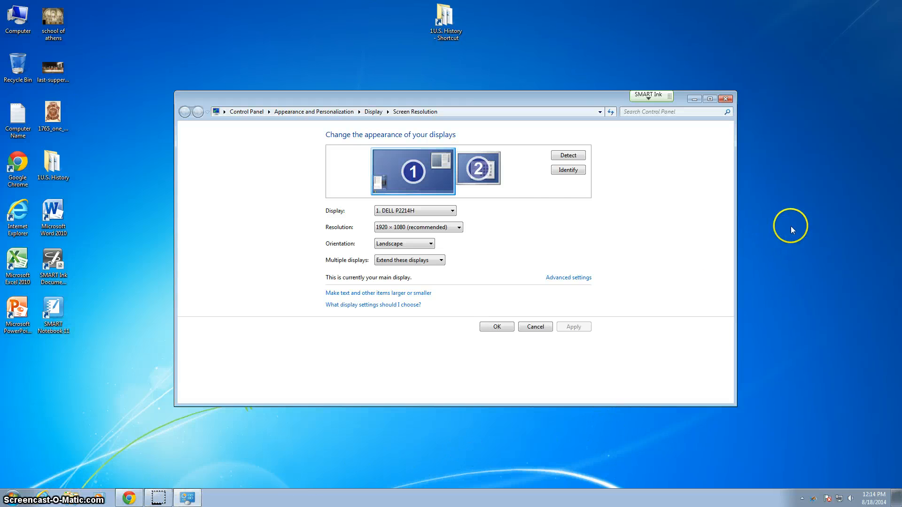
mouse_move(480, 166)
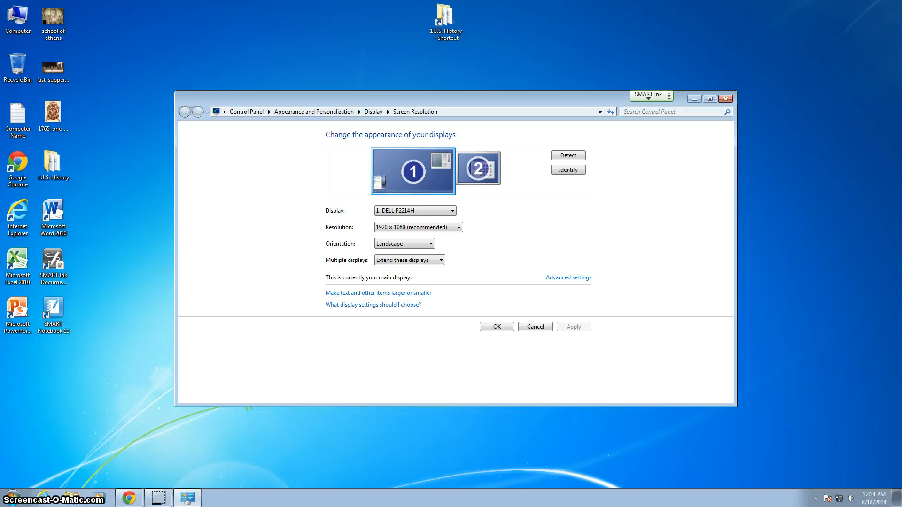
mouse_move(646, 316)
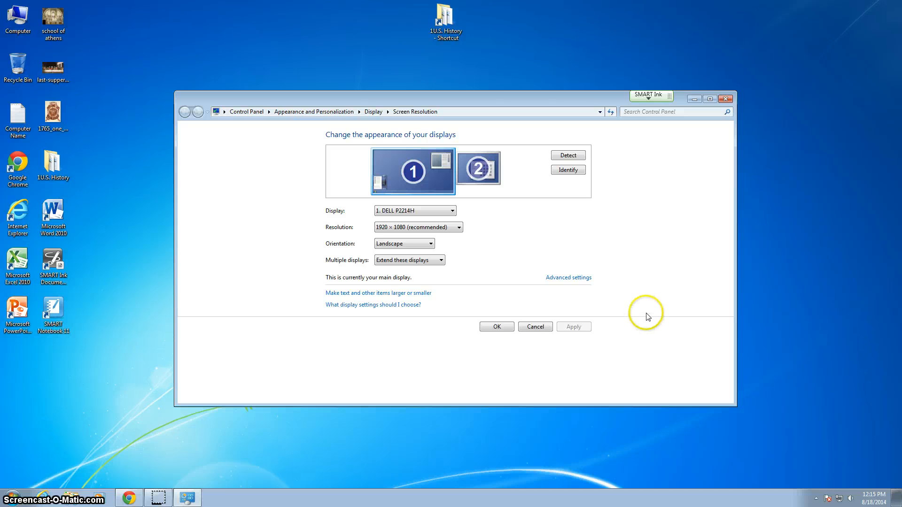
mouse_move(562, 247)
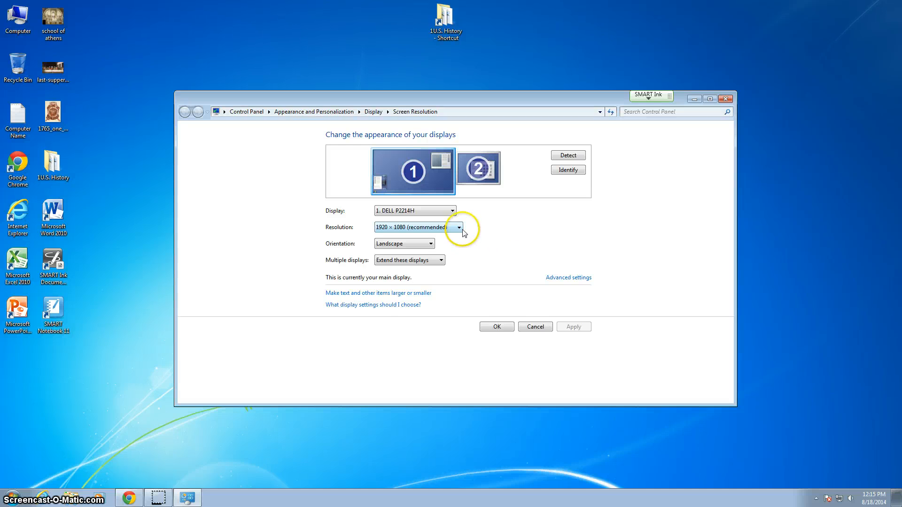
click(458, 227)
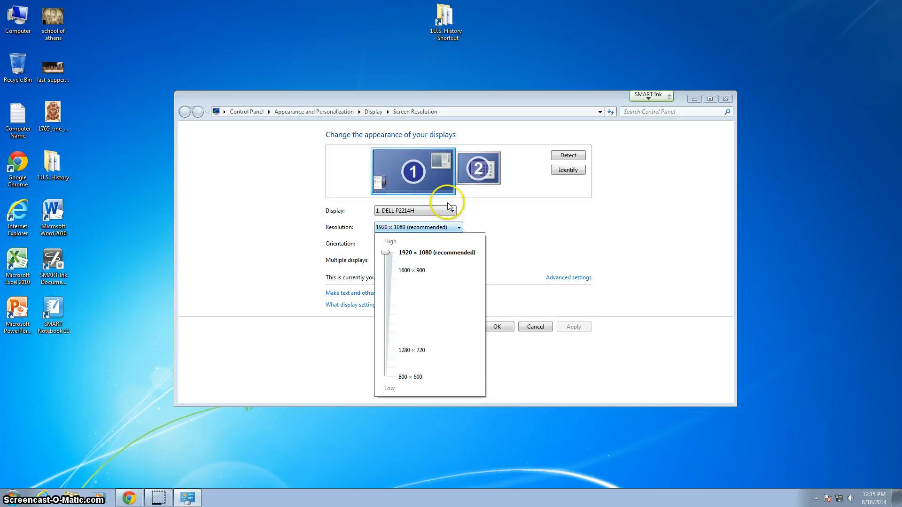
mouse_move(413, 171)
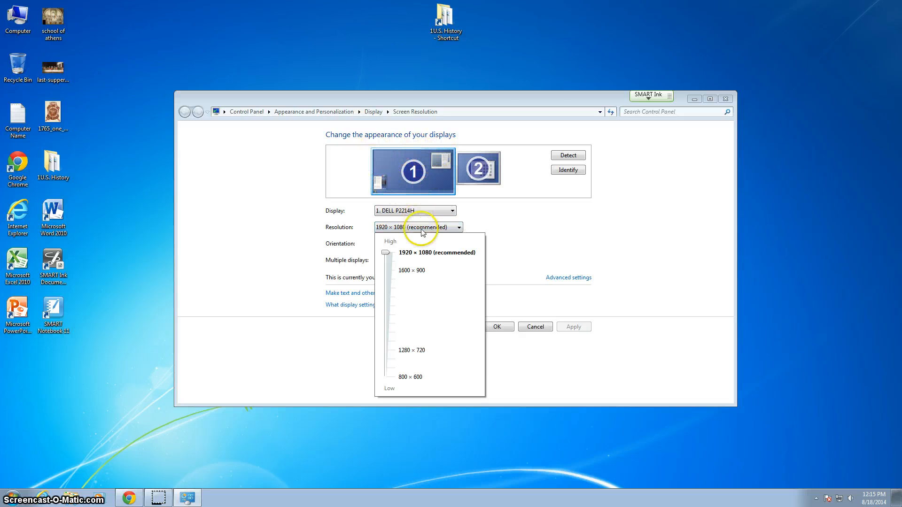
mouse_move(416, 257)
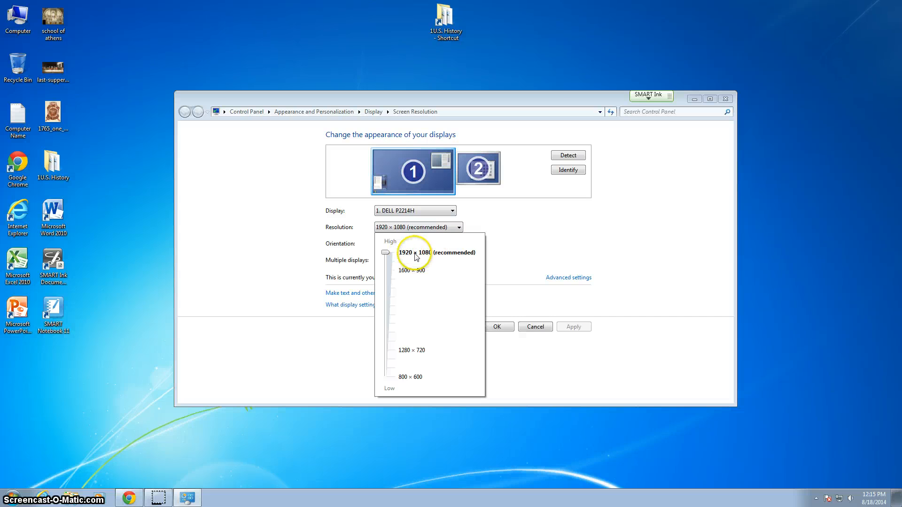
mouse_move(530, 246)
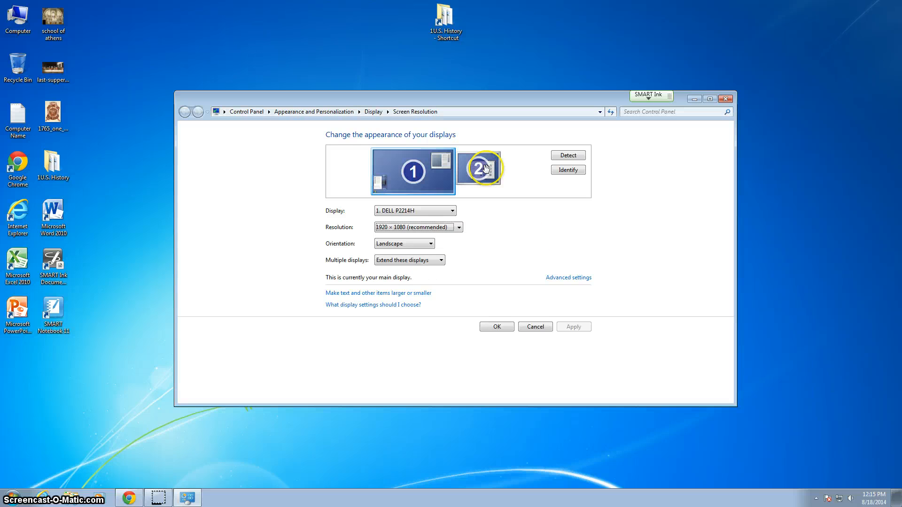
click(479, 169)
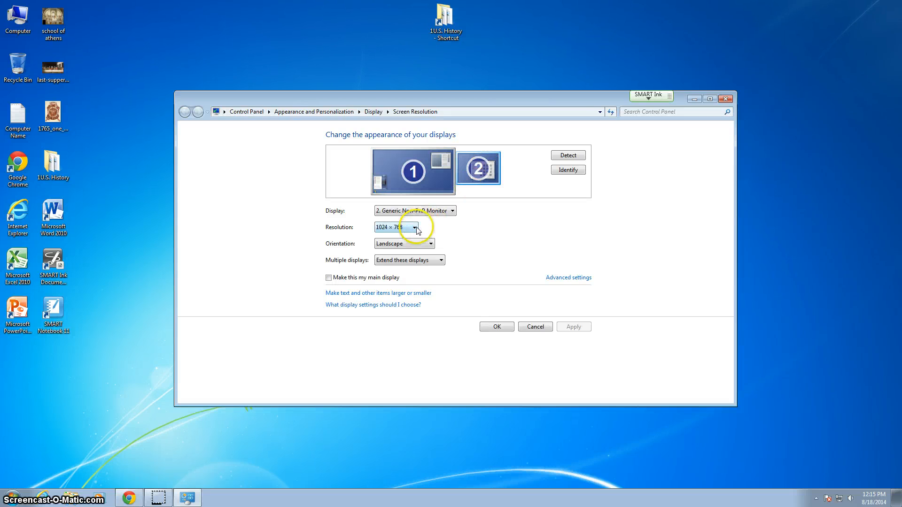
click(417, 226)
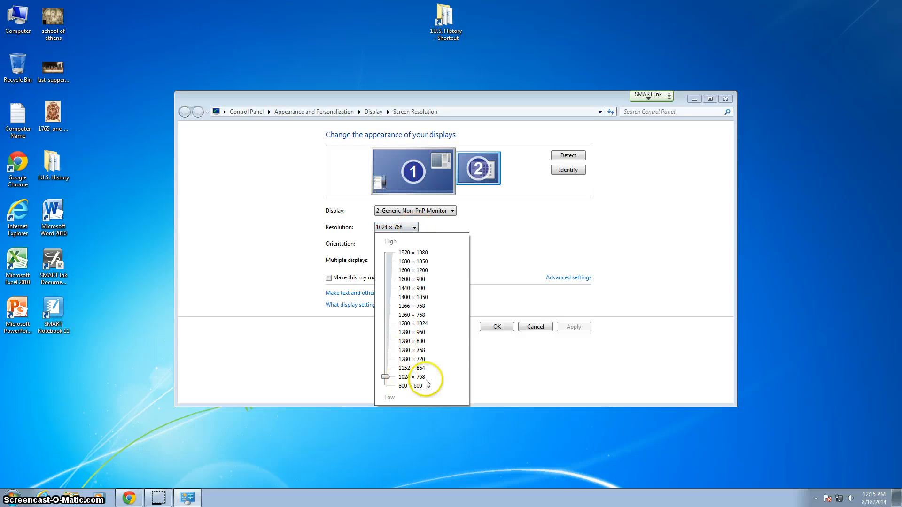
click(410, 376)
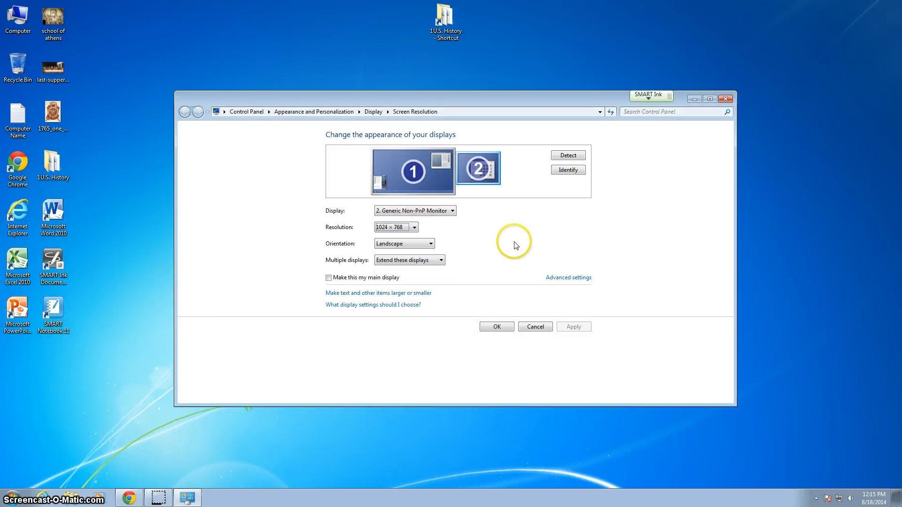
mouse_move(515, 245)
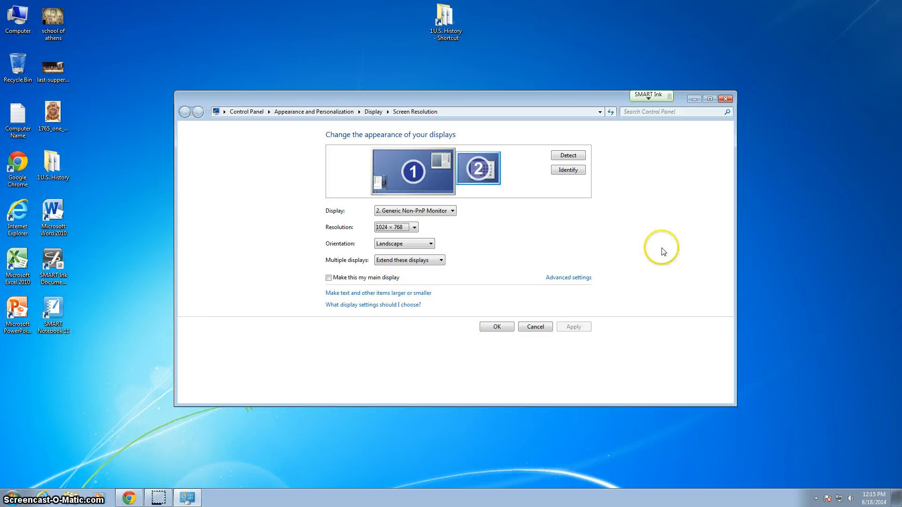
mouse_move(664, 251)
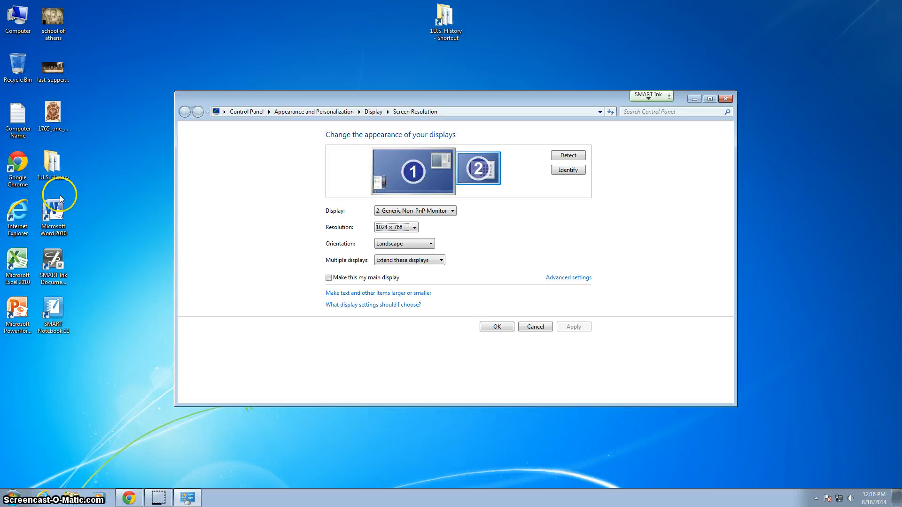
mouse_move(11, 184)
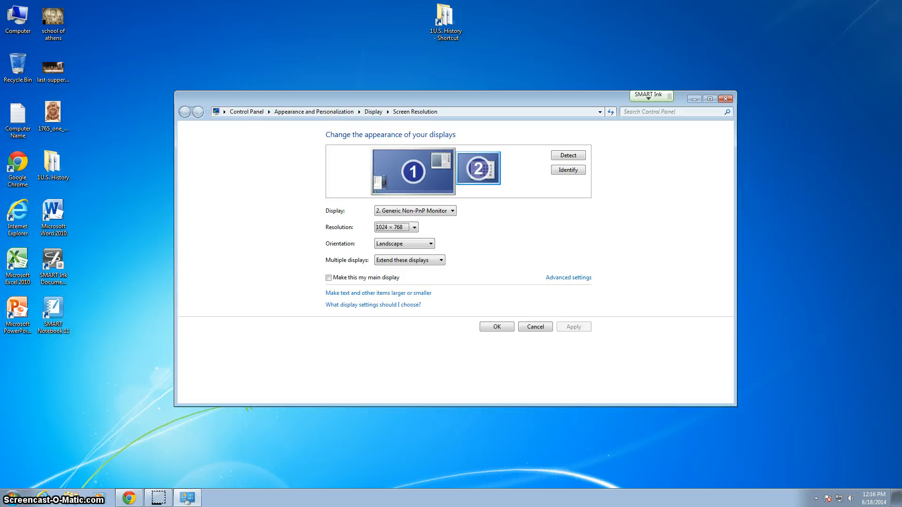
mouse_move(4, 211)
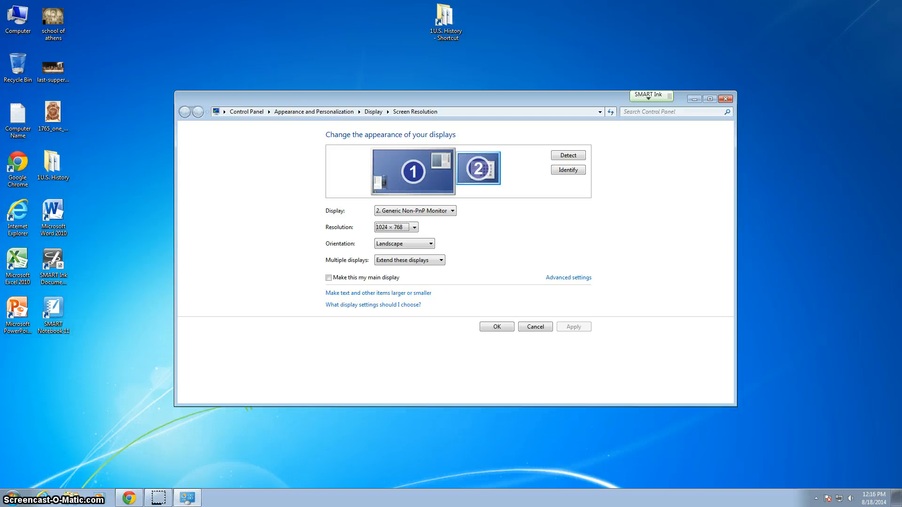
mouse_move(614, 183)
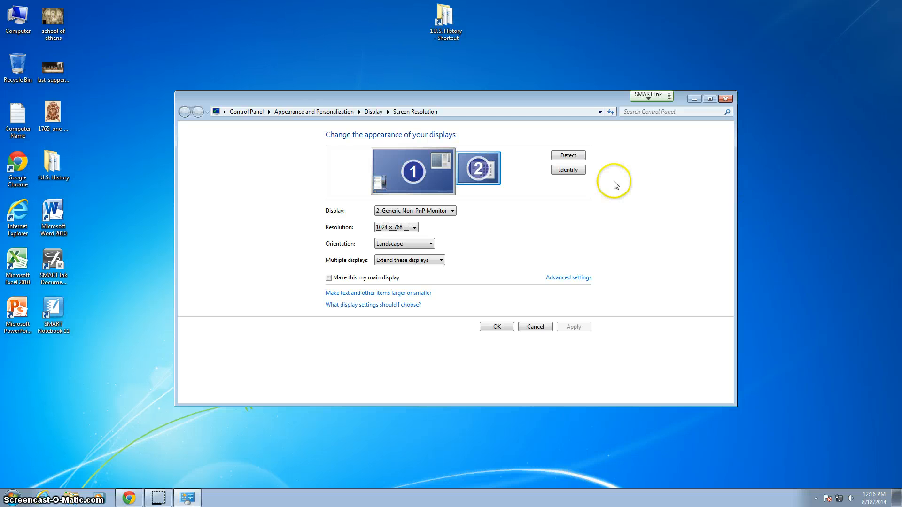
mouse_move(375, 131)
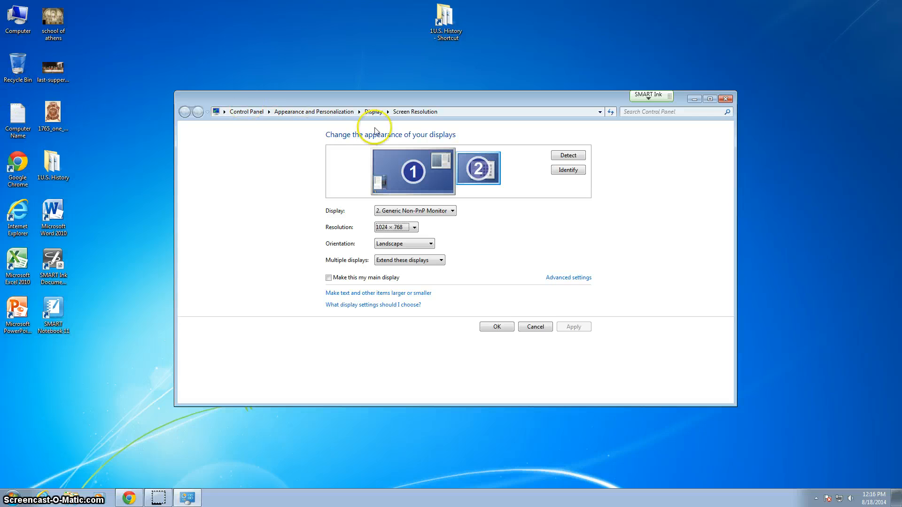
mouse_move(351, 155)
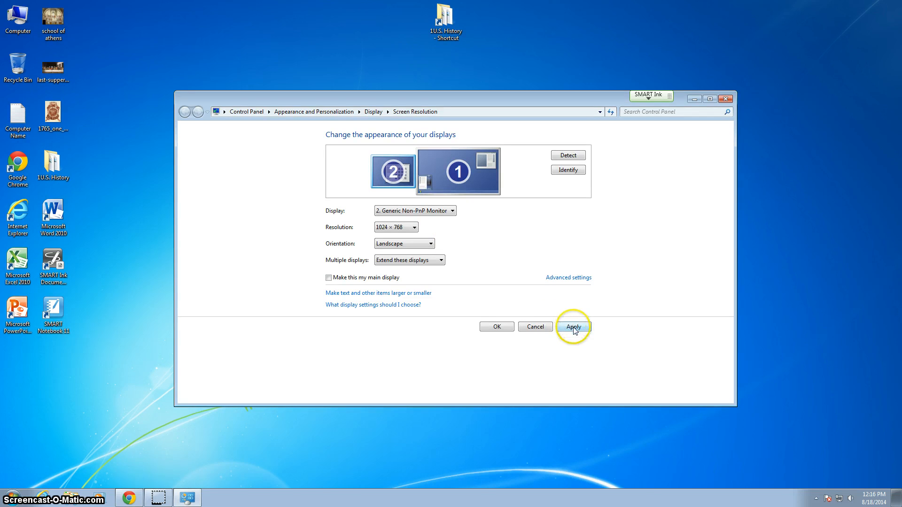
Step: Apply the arrangement with display 2 positioned left of display 1
click(573, 326)
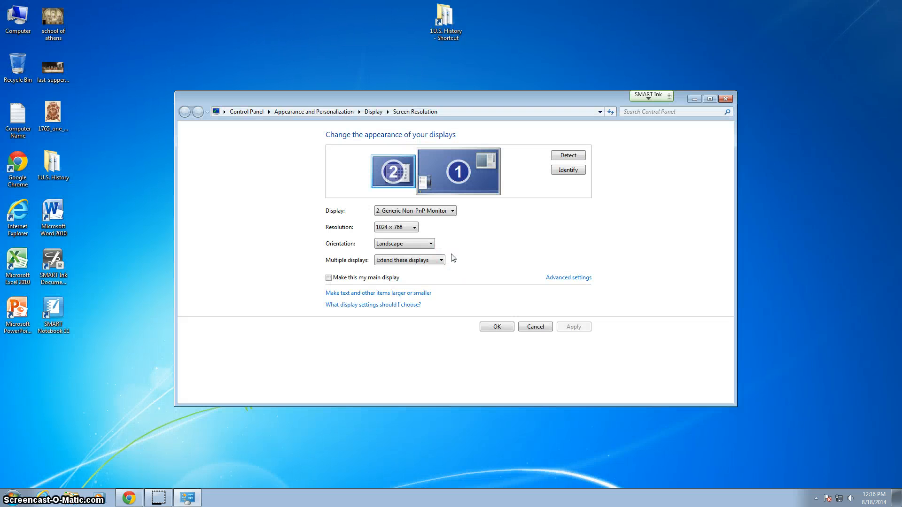
mouse_move(247, 226)
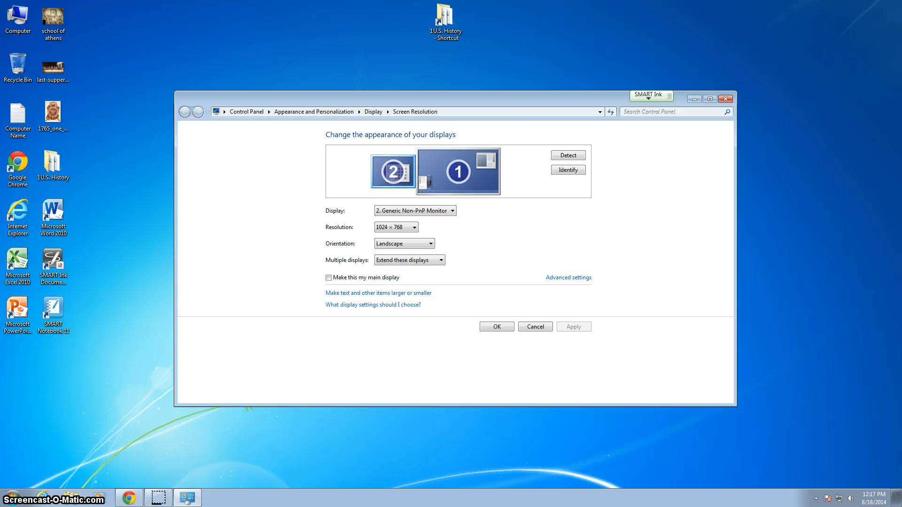
mouse_move(327, 180)
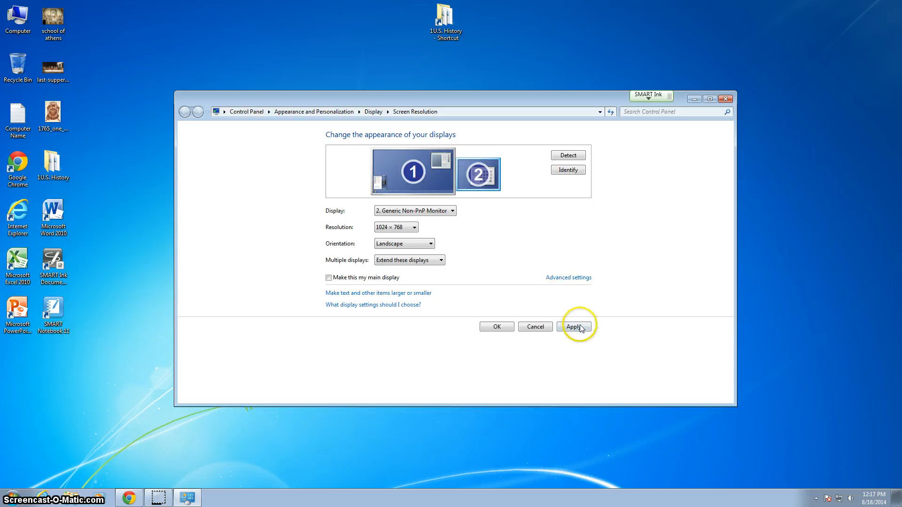
Step: Apply the arrangement with display 2 back on the right of display 1
click(573, 326)
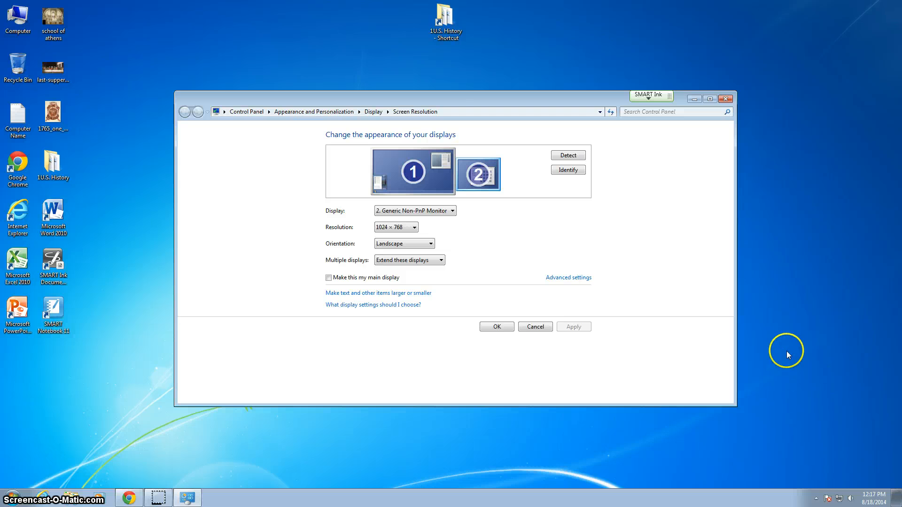
mouse_move(792, 341)
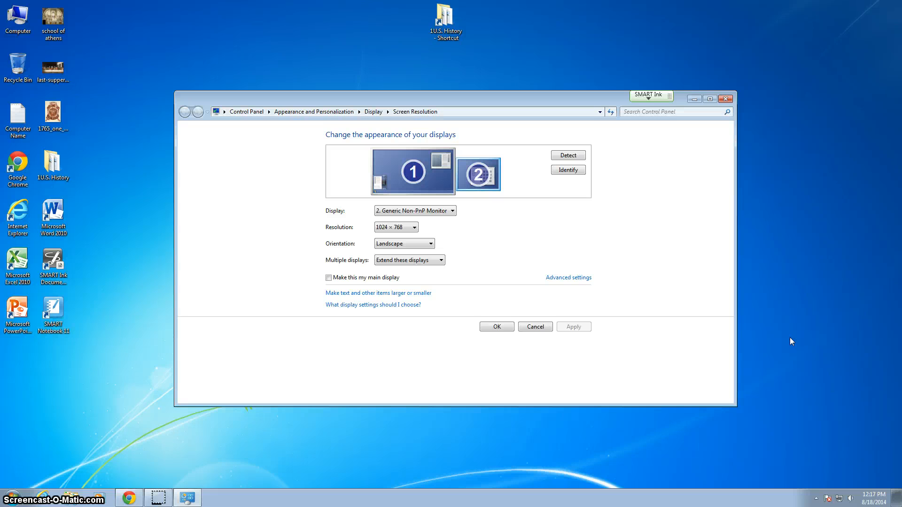
Step: View display 1's DELL P2214H settings, then make display 2 the main display
click(412, 172)
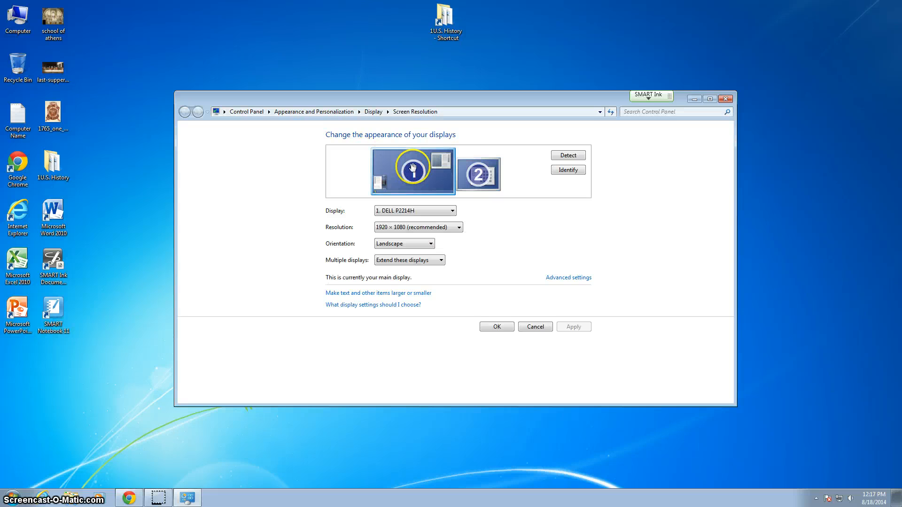
mouse_move(475, 244)
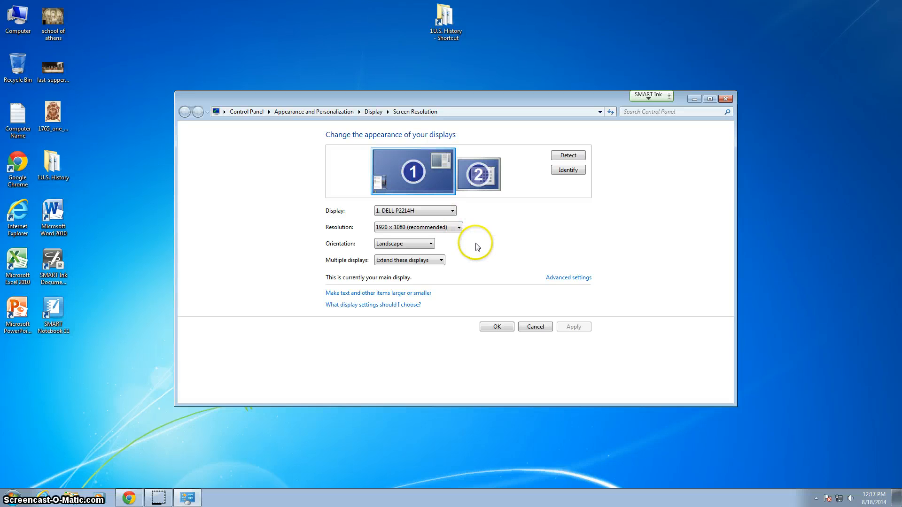
mouse_move(477, 247)
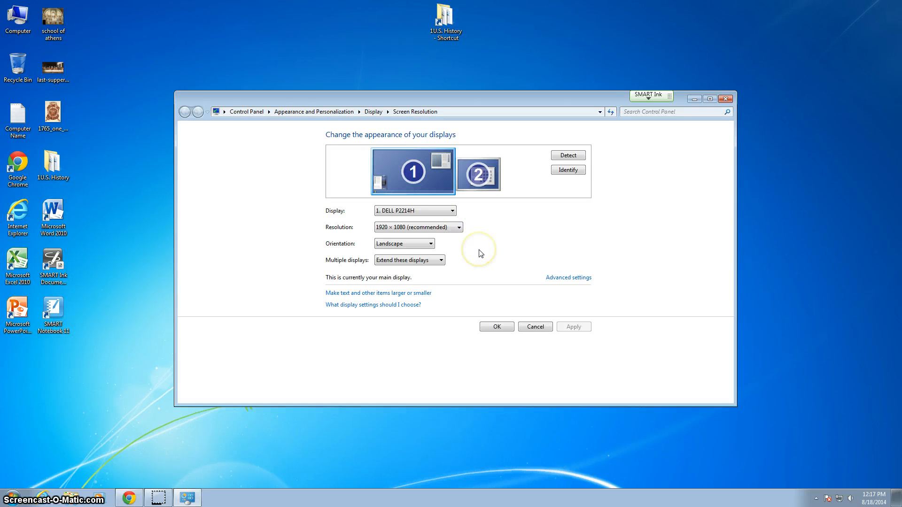
mouse_move(481, 247)
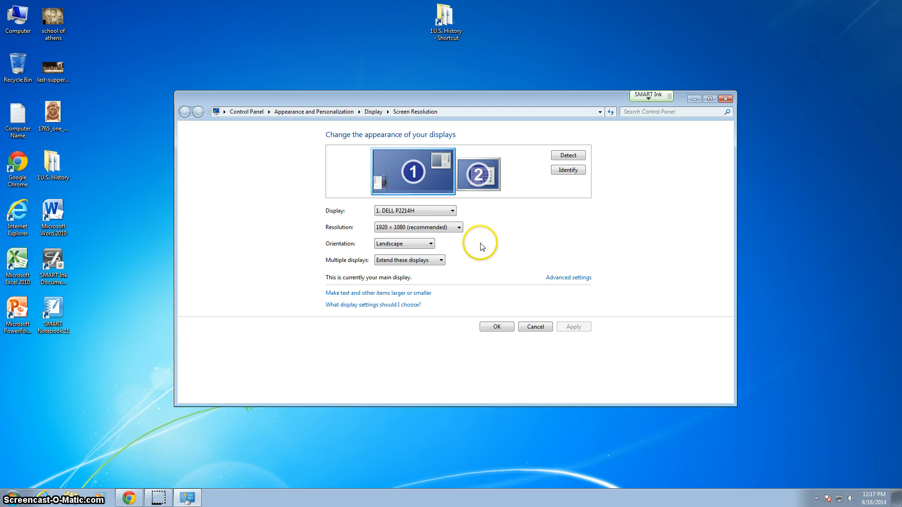
mouse_move(481, 246)
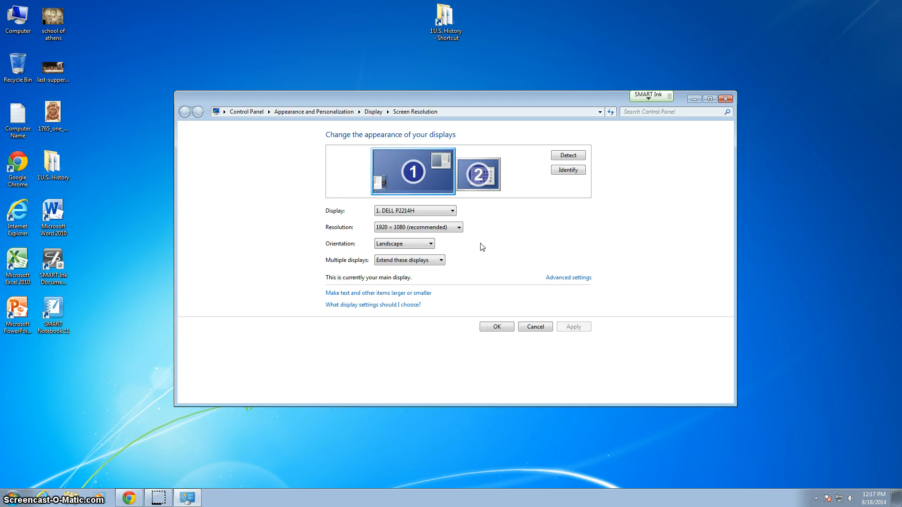
click(478, 173)
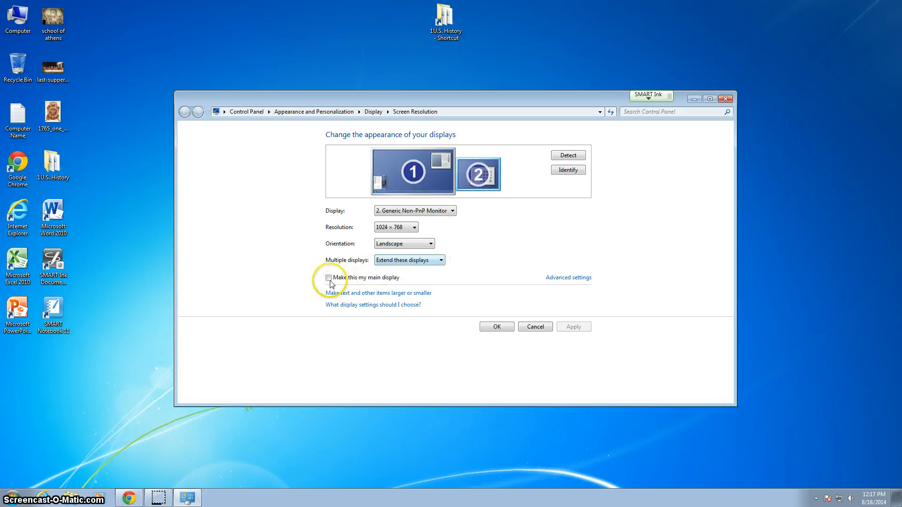
click(328, 277)
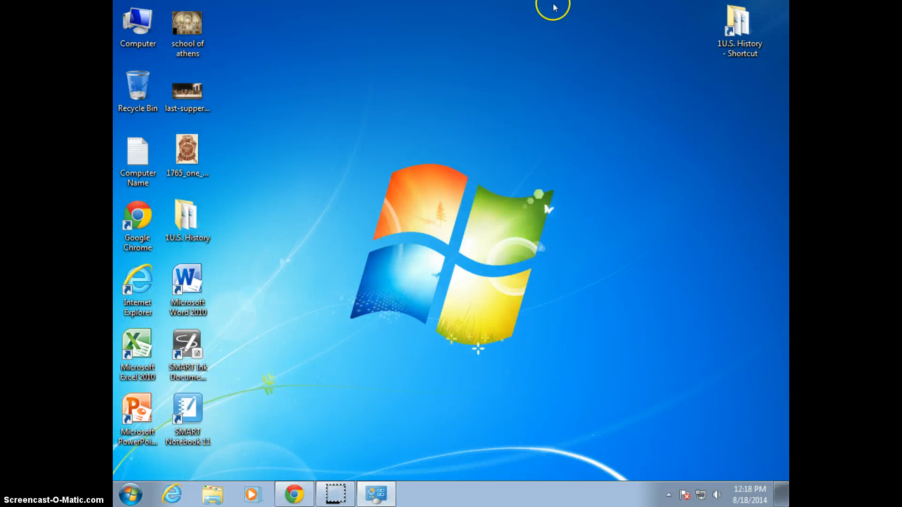
mouse_move(351, 427)
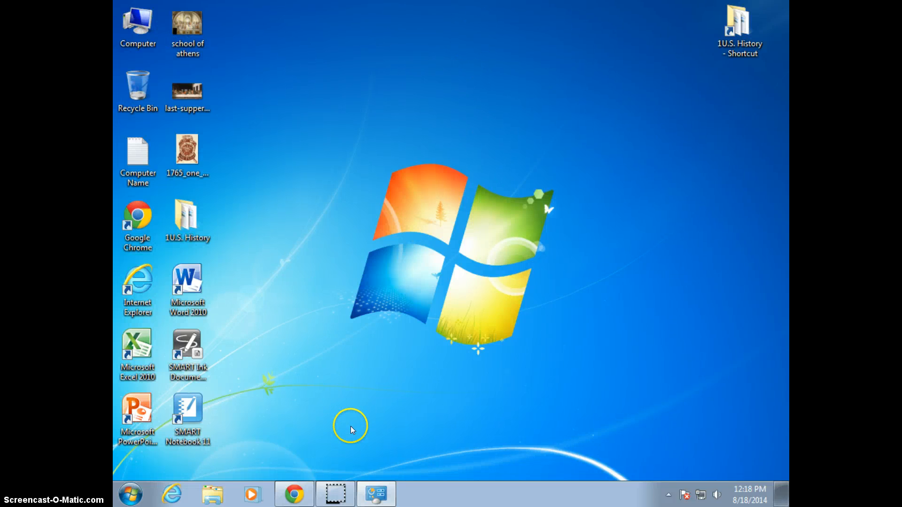
mouse_move(218, 437)
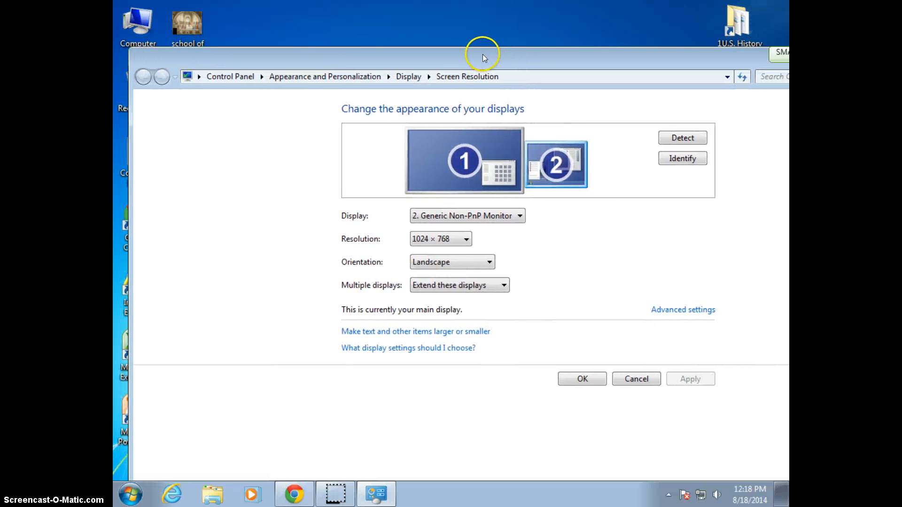
mouse_move(368, 314)
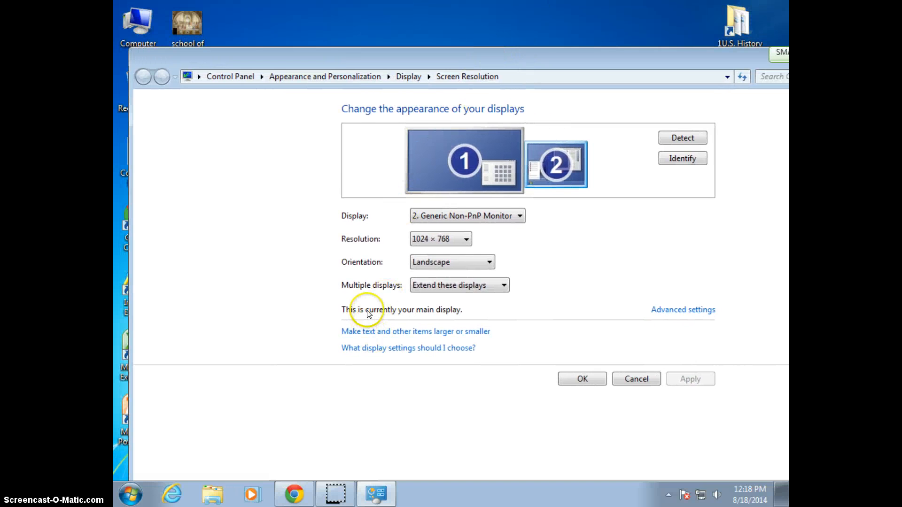
mouse_move(632, 60)
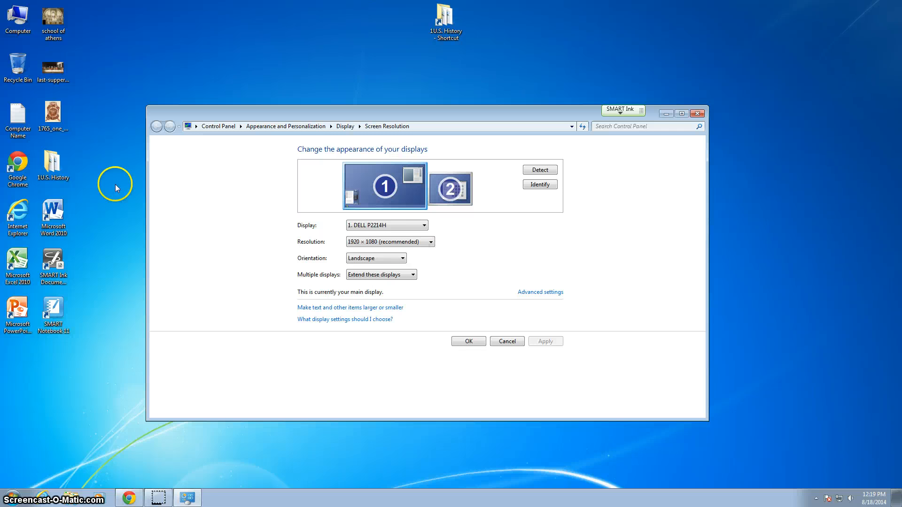
mouse_move(15, 261)
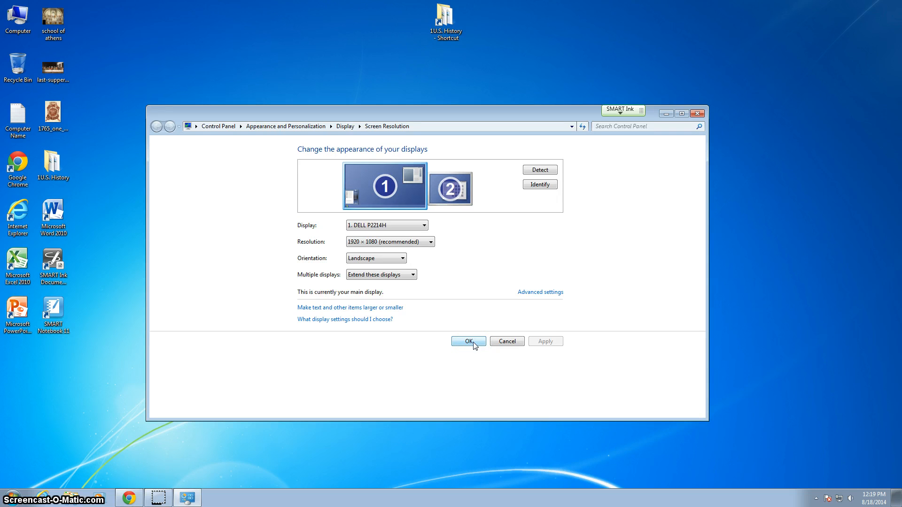
Step: Confirm DELL P2214H as main display at 1920×1080 with OK, closing Screen Resolution
click(466, 341)
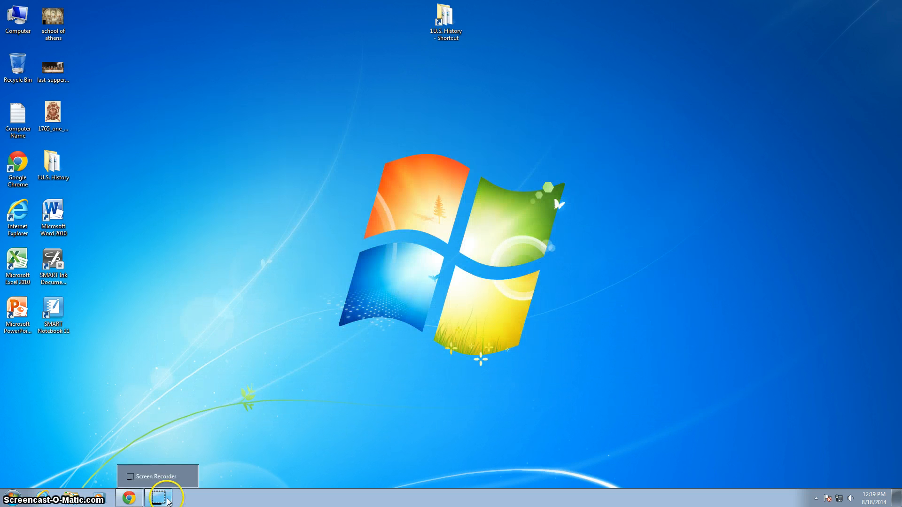